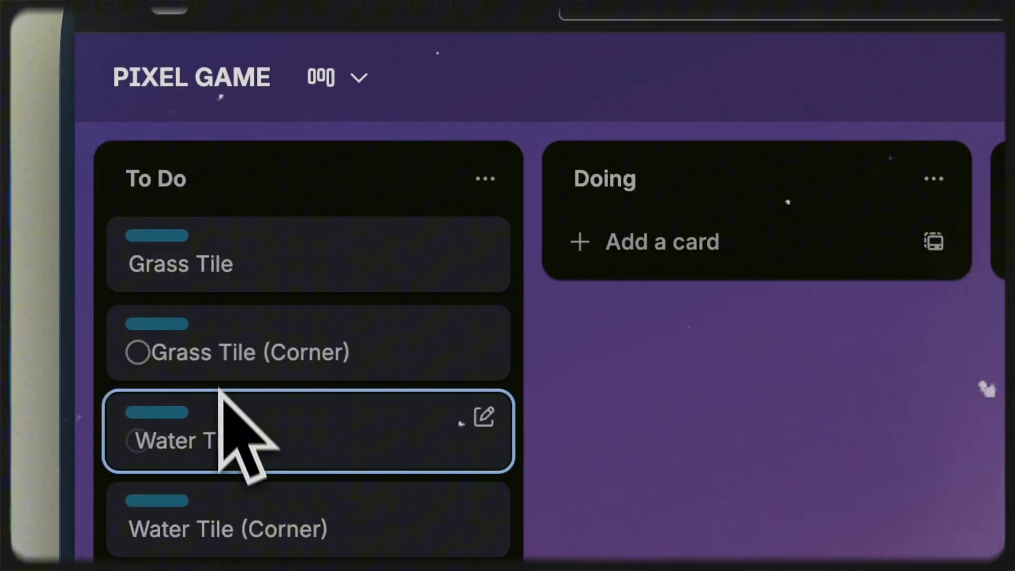
- Review the Map Workshop home's Tilesets section, switching to the 32×32 tab
scroll(down, 3)
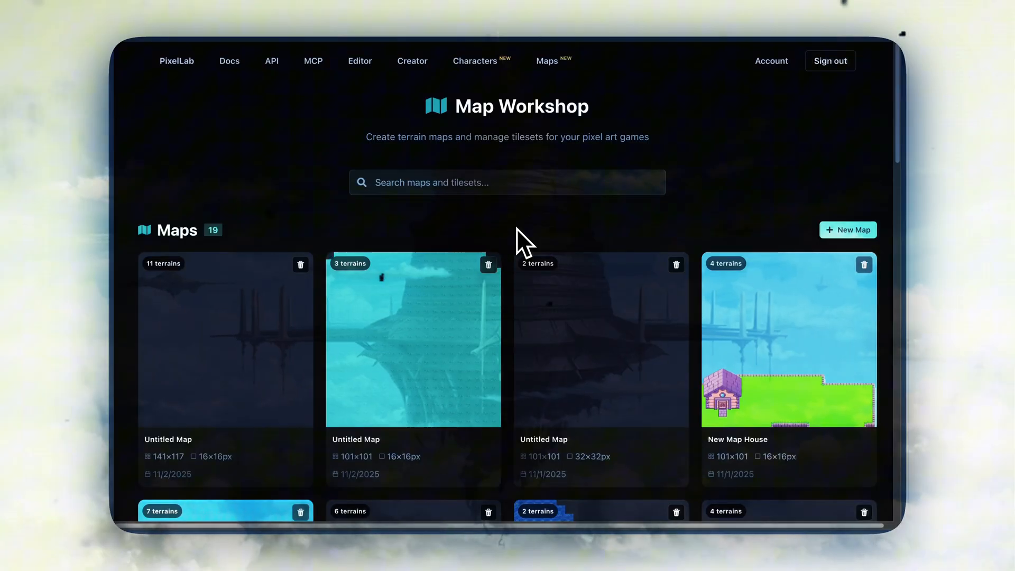
mouse_move(593, 243)
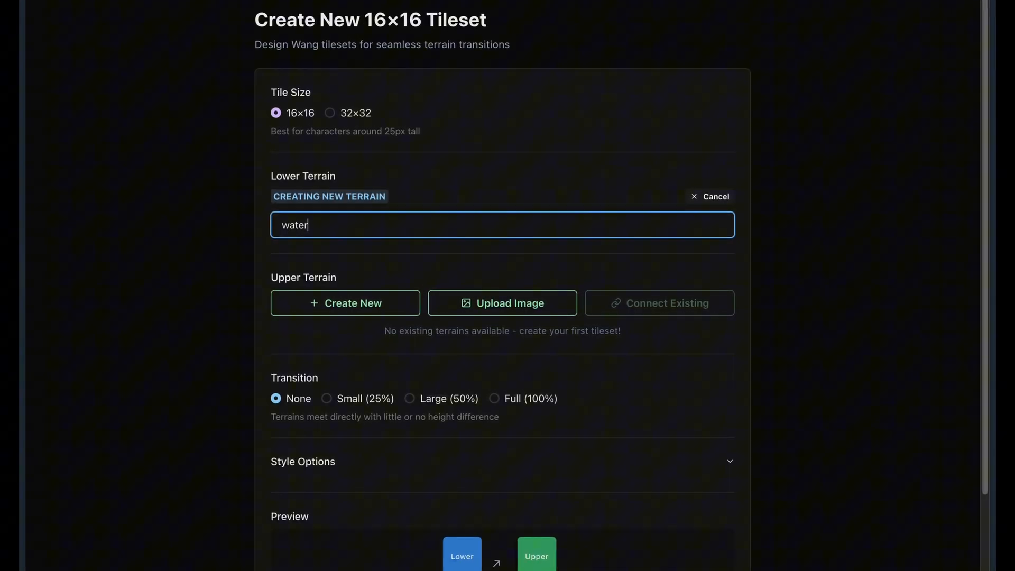
click(345, 303)
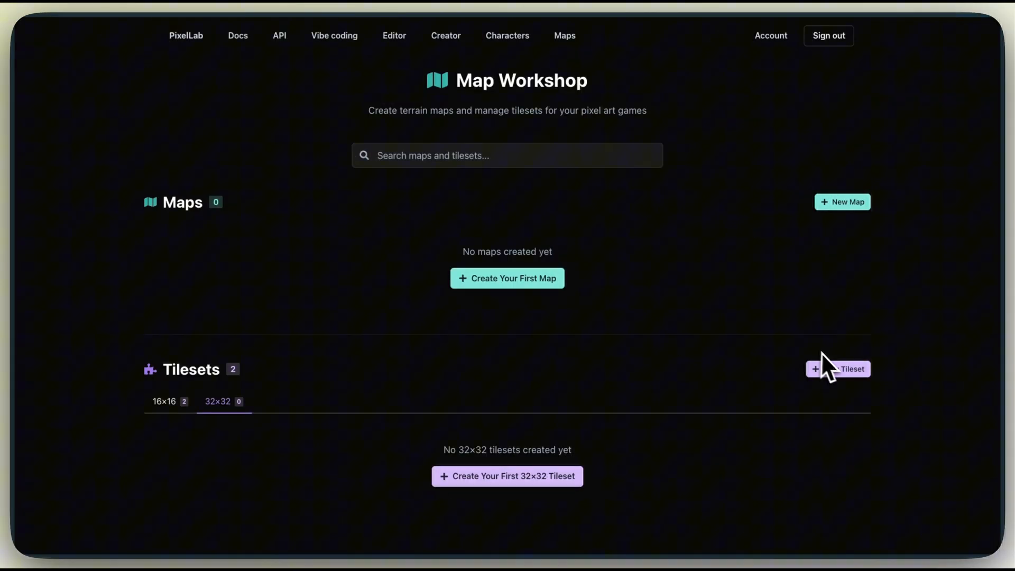
- Start a new tileset with grasstile.png as the upper 'grass' terrain and a new lower terrain
click(838, 369)
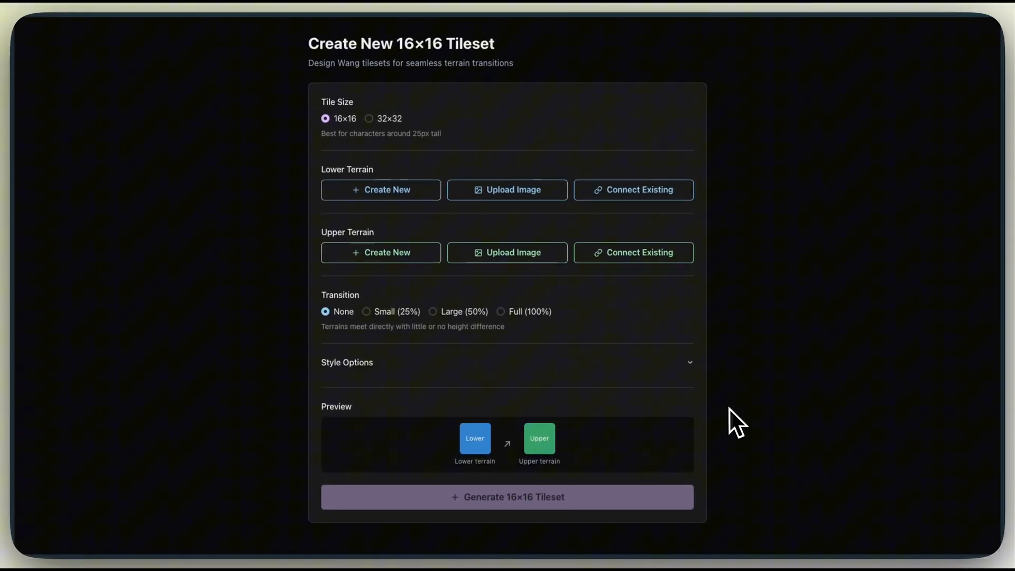
mouse_move(460, 232)
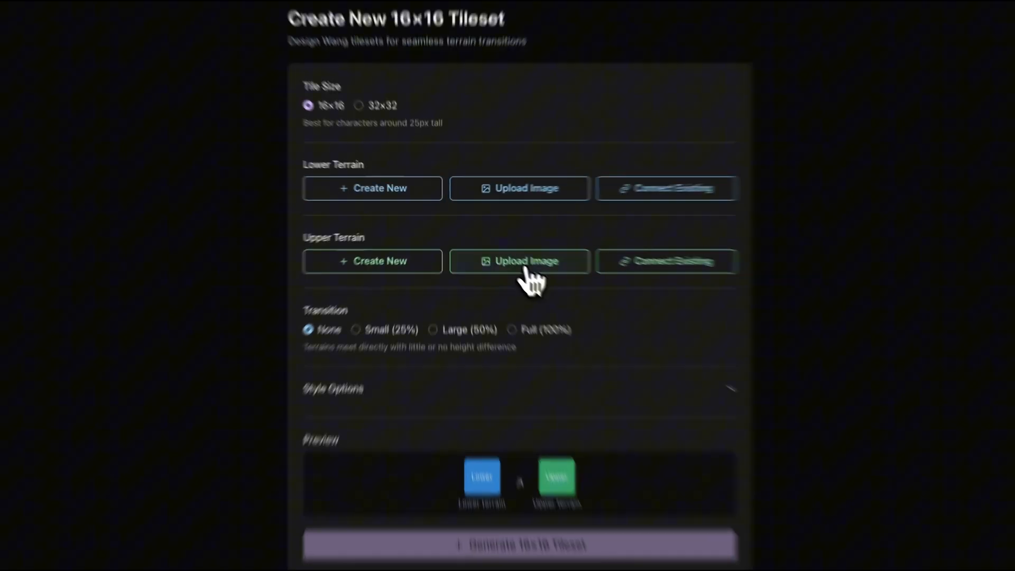
click(518, 261)
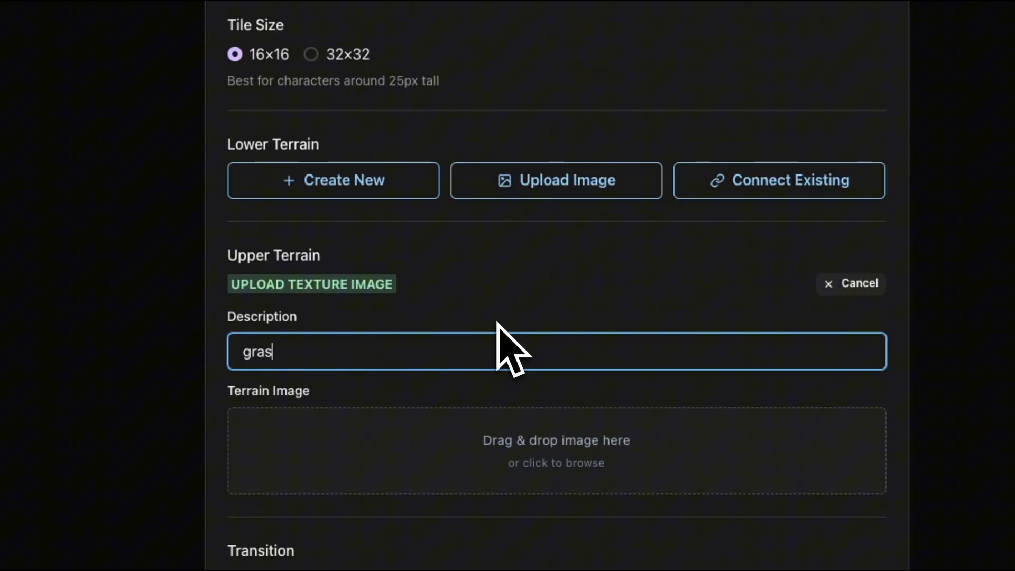
click(555, 451)
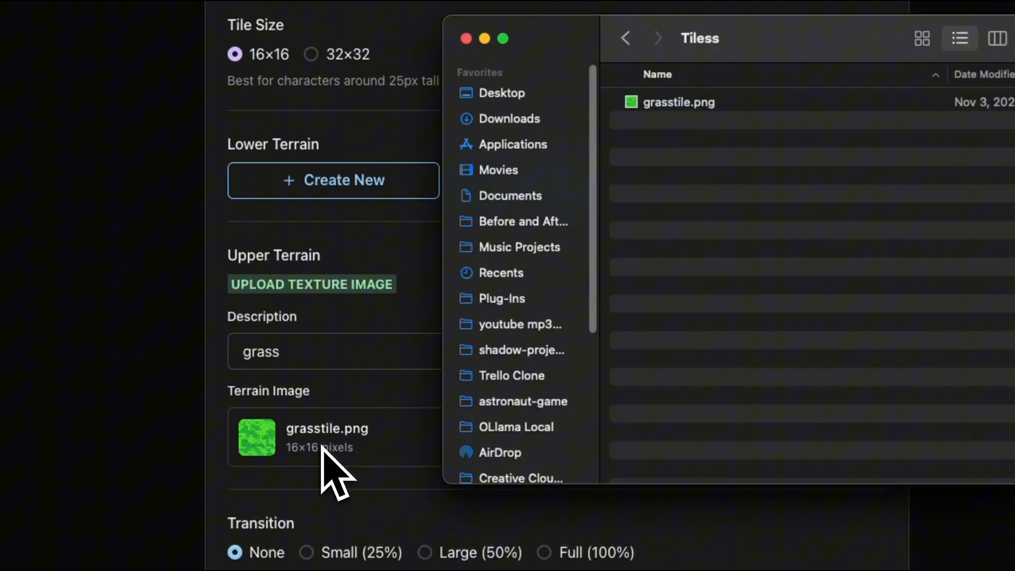
click(332, 179)
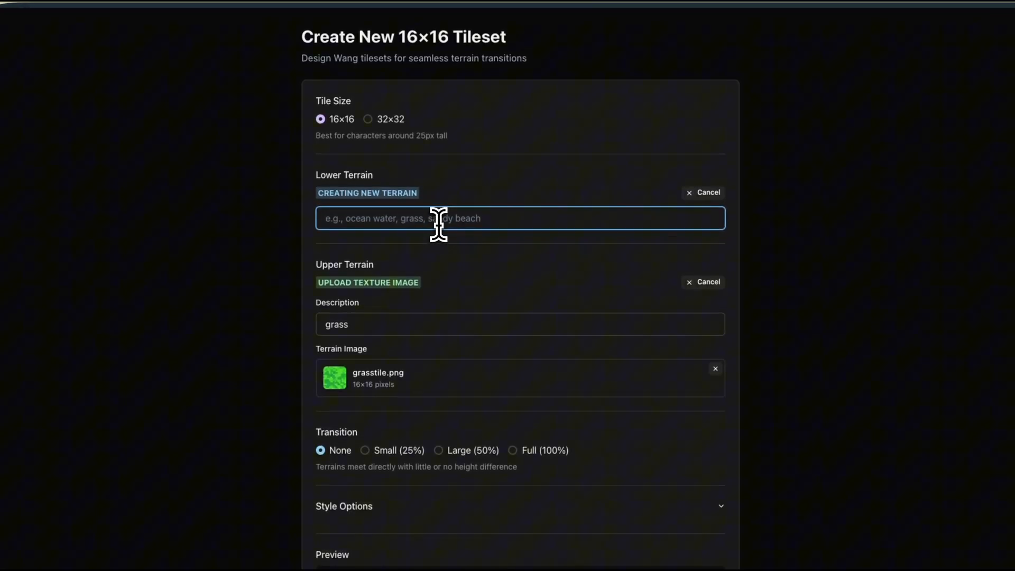
mouse_move(454, 213)
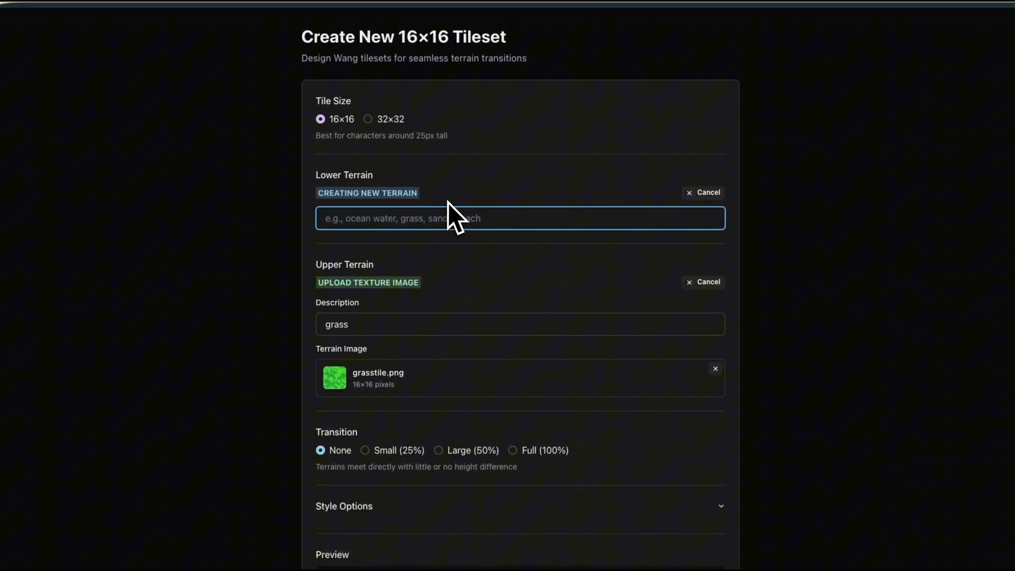
- Describe the lower terrain as 'calm river blue water' with a Large (50%) rough-stones transition
text(calm river blue)
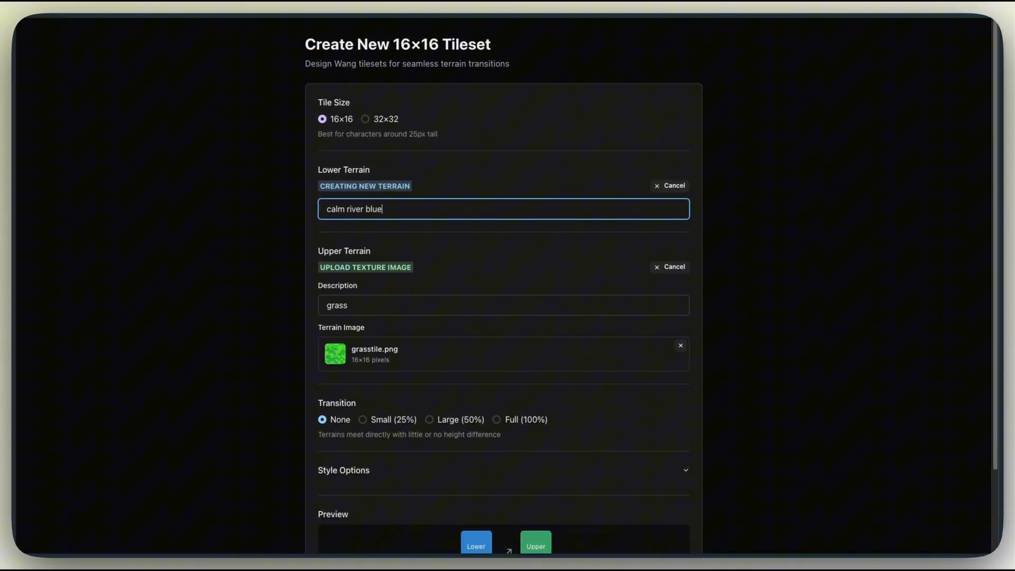
text(water)
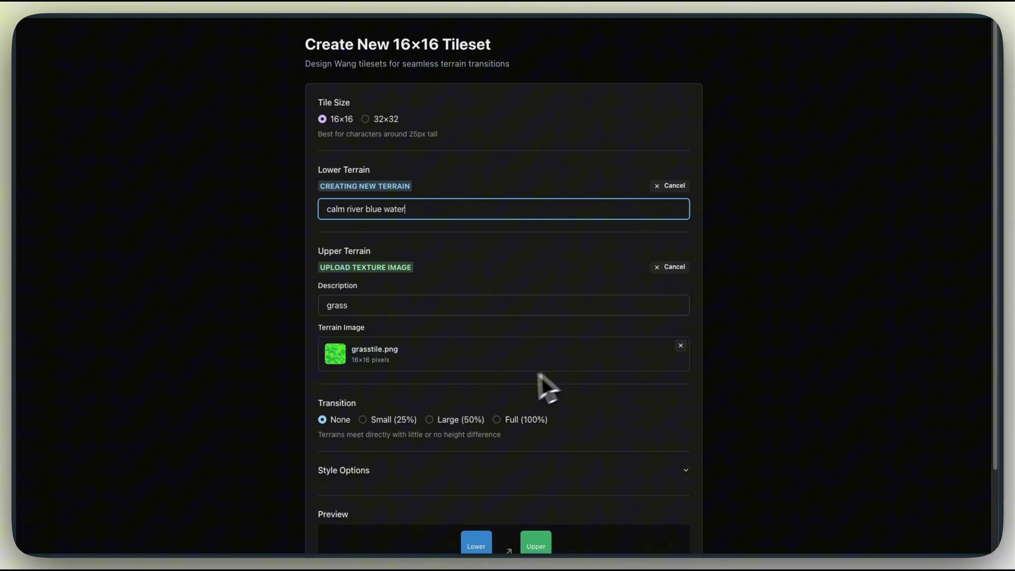
click(429, 419)
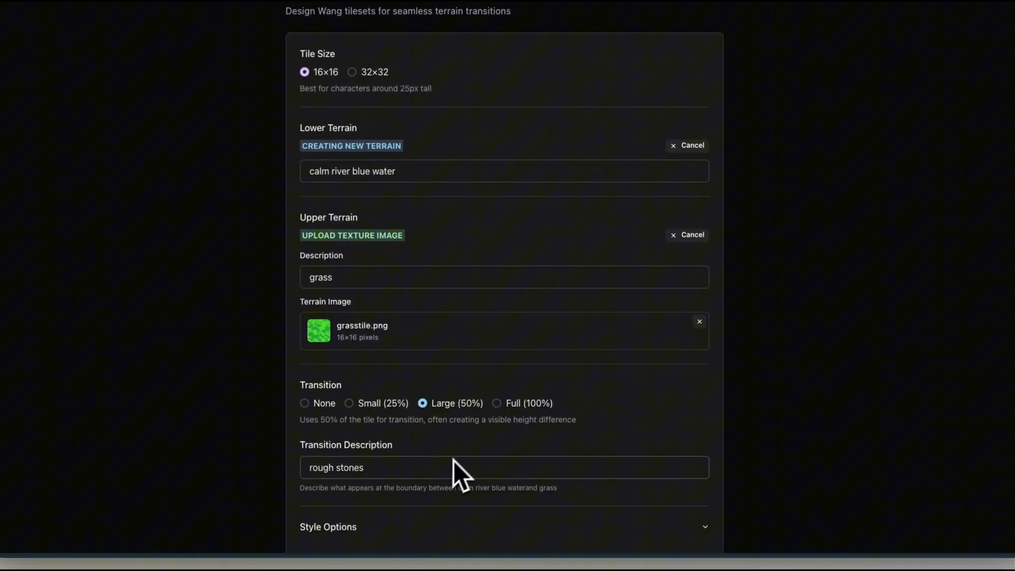
scroll(down, 3)
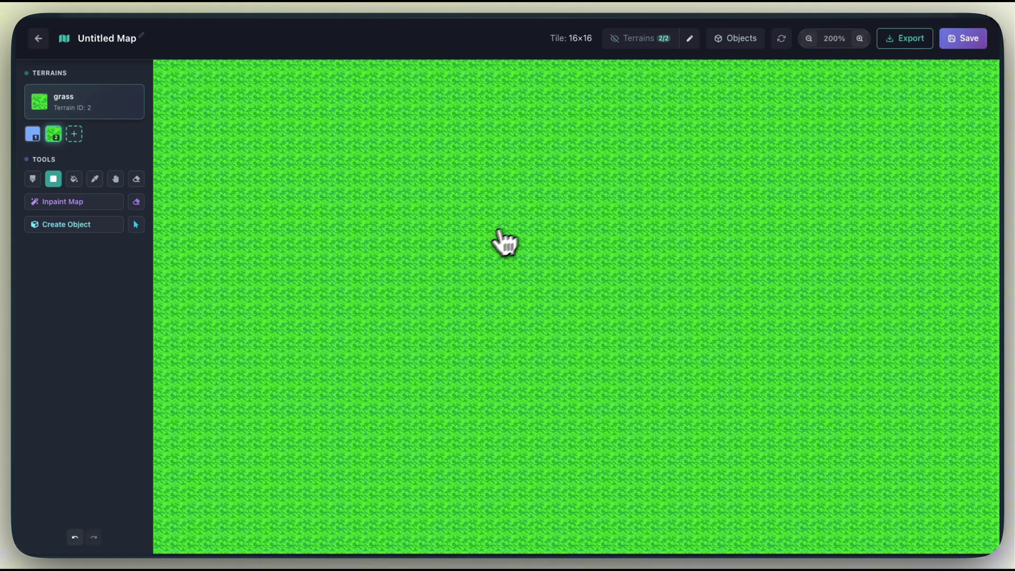
- Create a map from the tileset and fill the canvas with grass
click(33, 134)
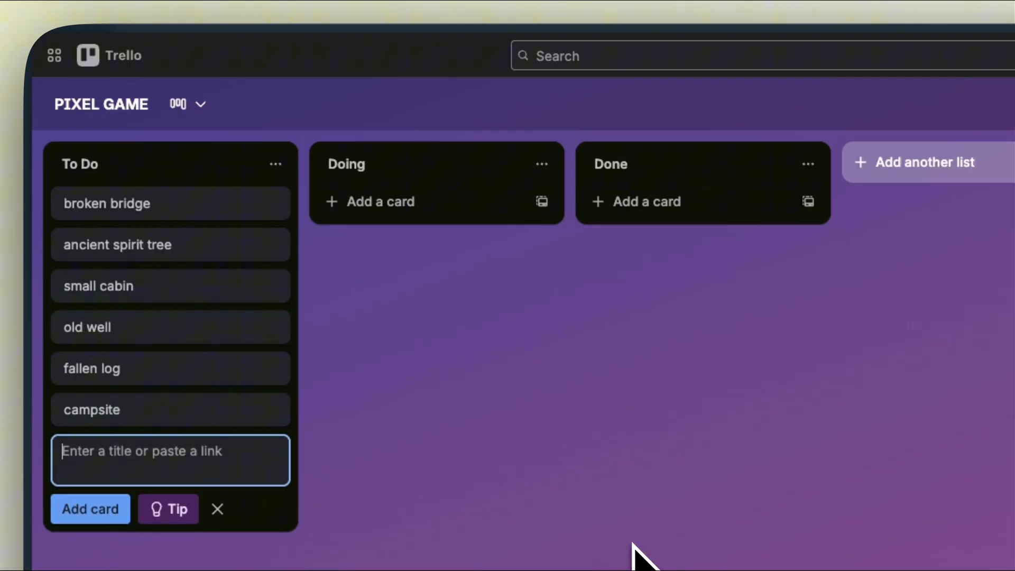
click(90, 509)
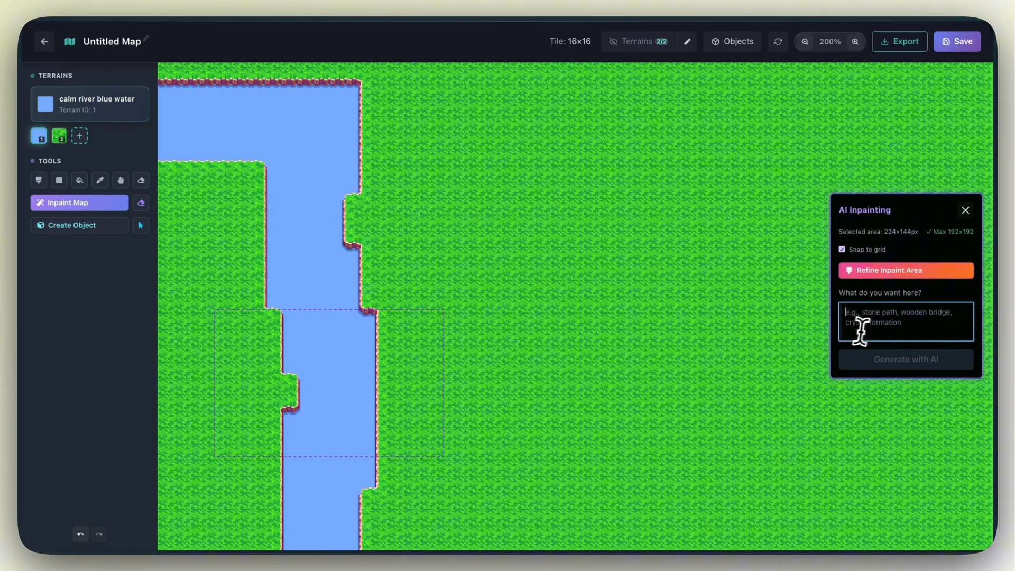
- Request 'wooden bridge on the water' and paint the inpaint area across the river crossing
text(wooden bridge on the water)
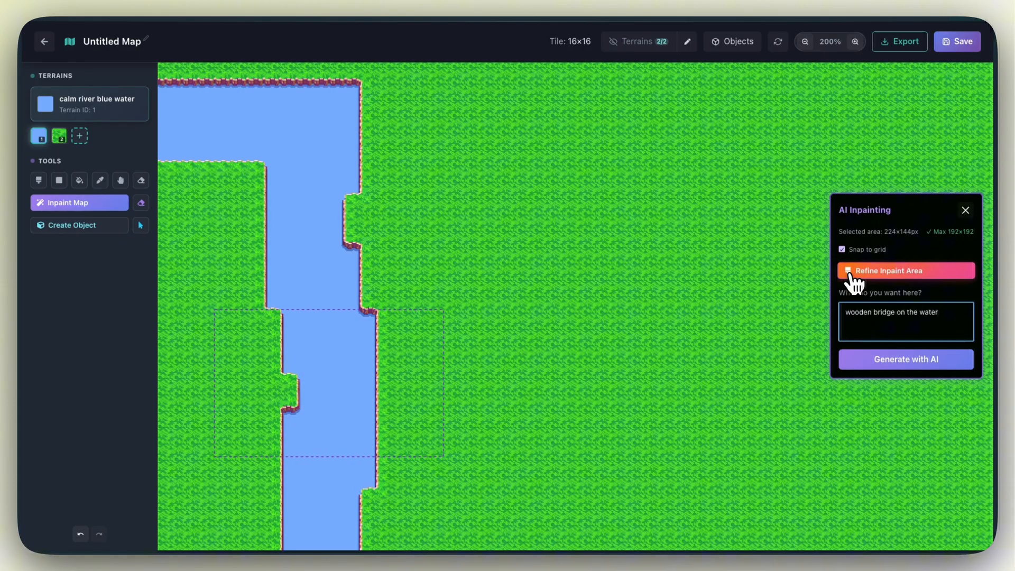
click(905, 270)
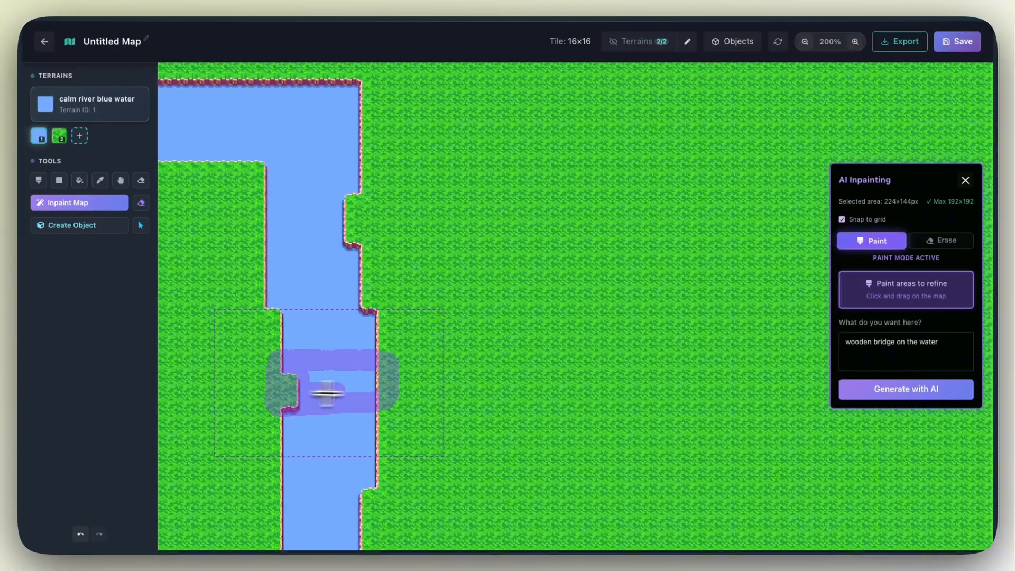
click(907, 390)
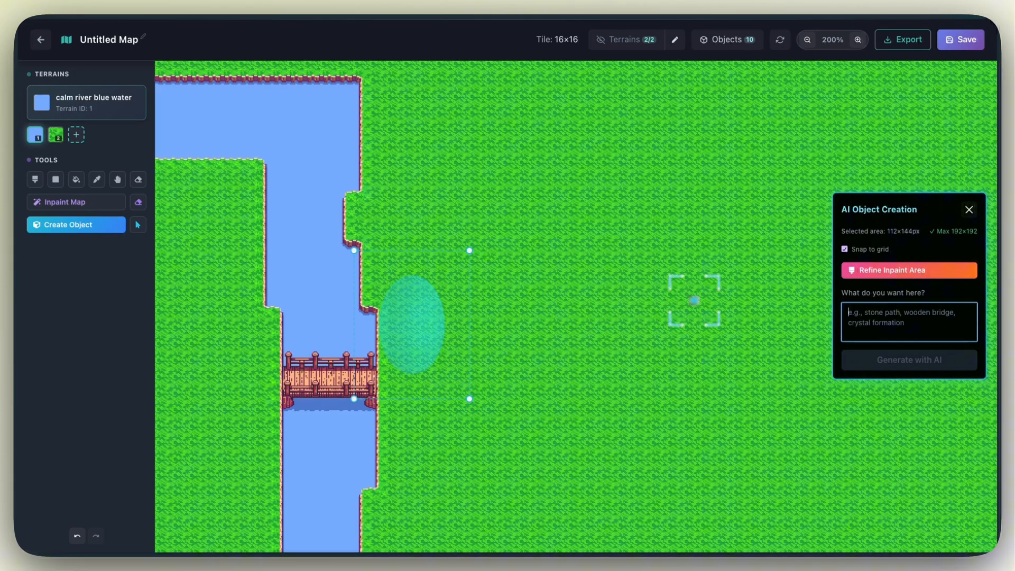
- Generate a 'beautiful pine tree in a forest' object on the grass and select it
text(beautiful pine t)
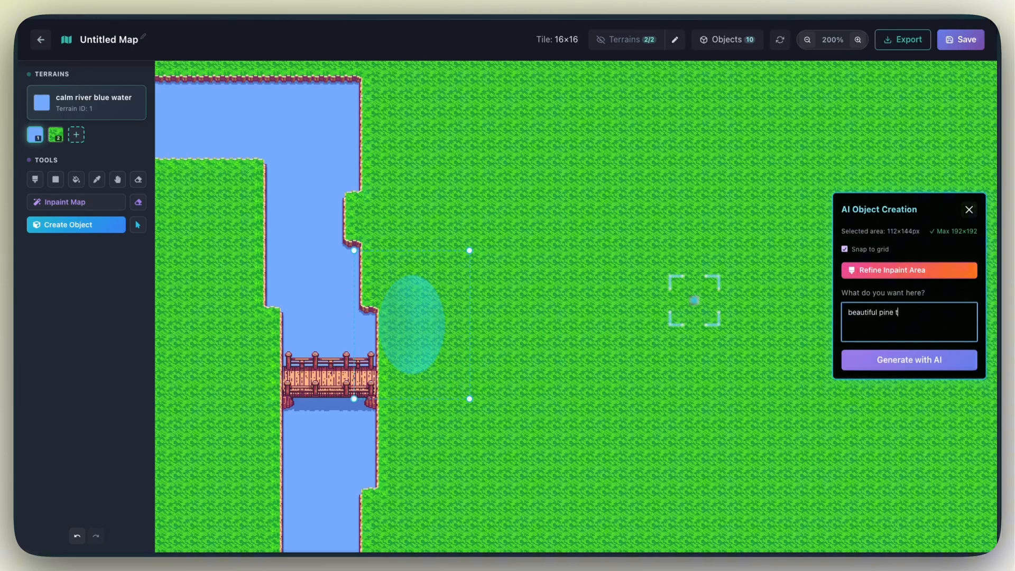
text(ree in a fore)
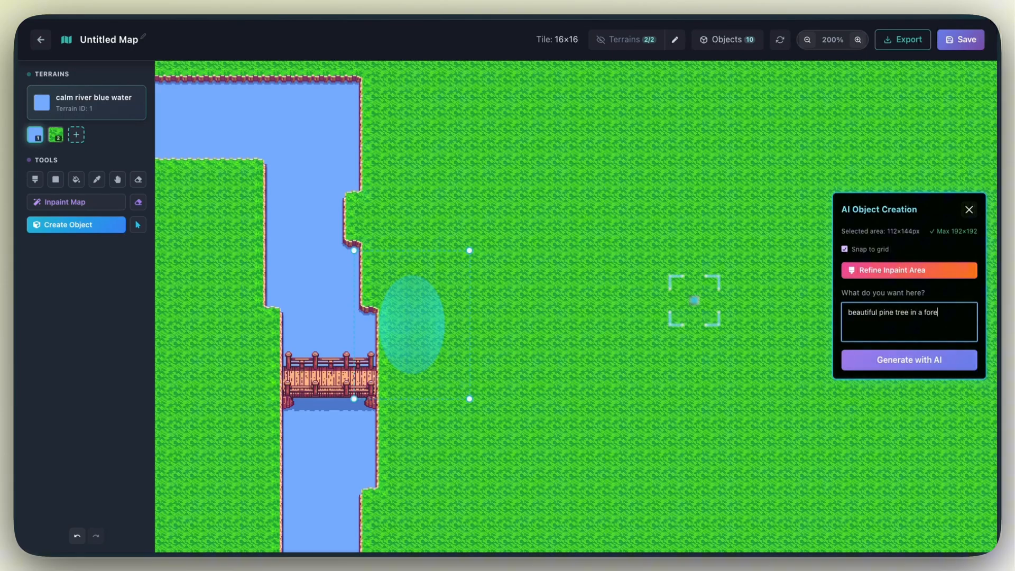
click(909, 360)
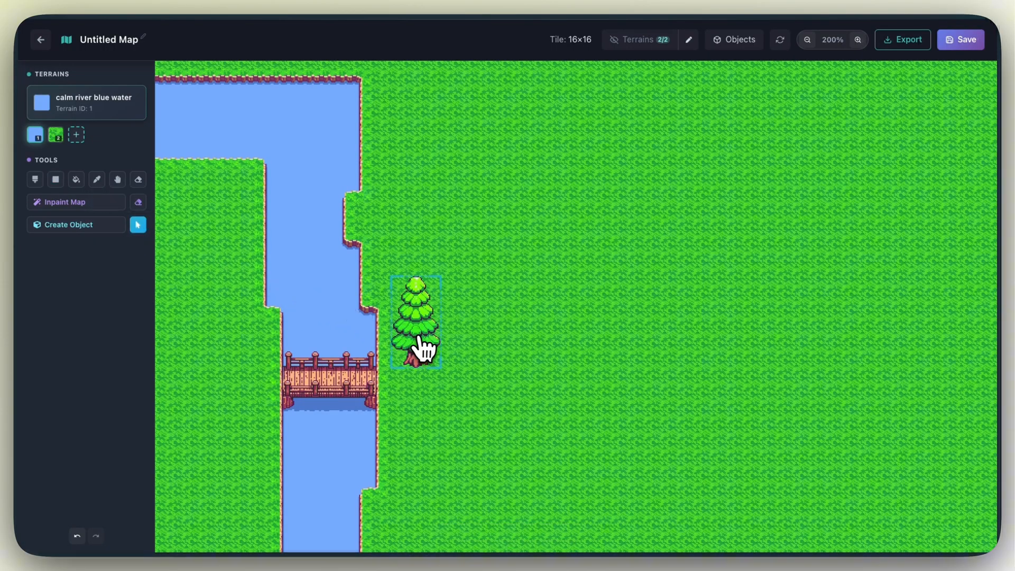
click(420, 343)
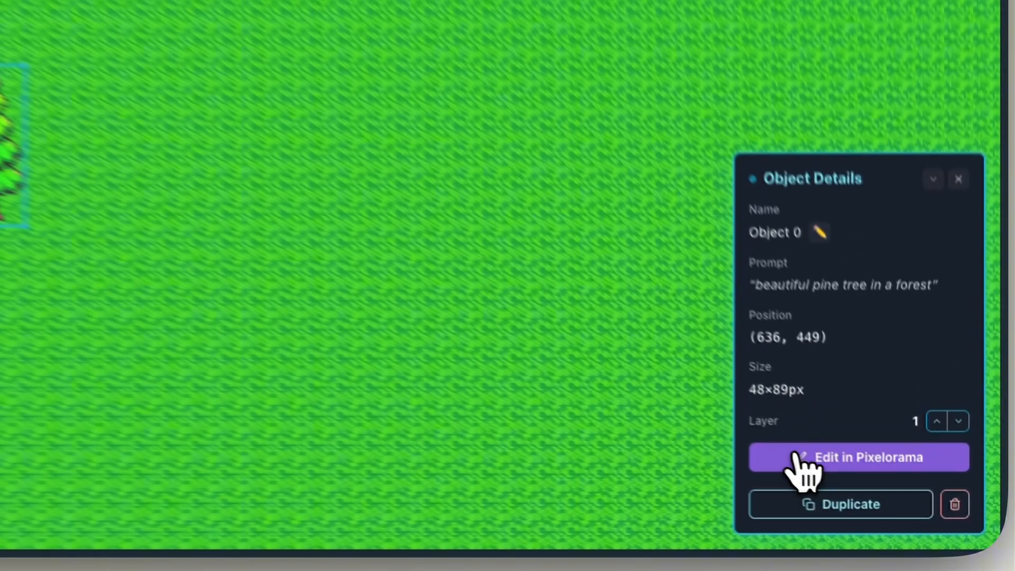
- Duplicate the pine tree and place the copies on the west bank above the bridge
click(858, 457)
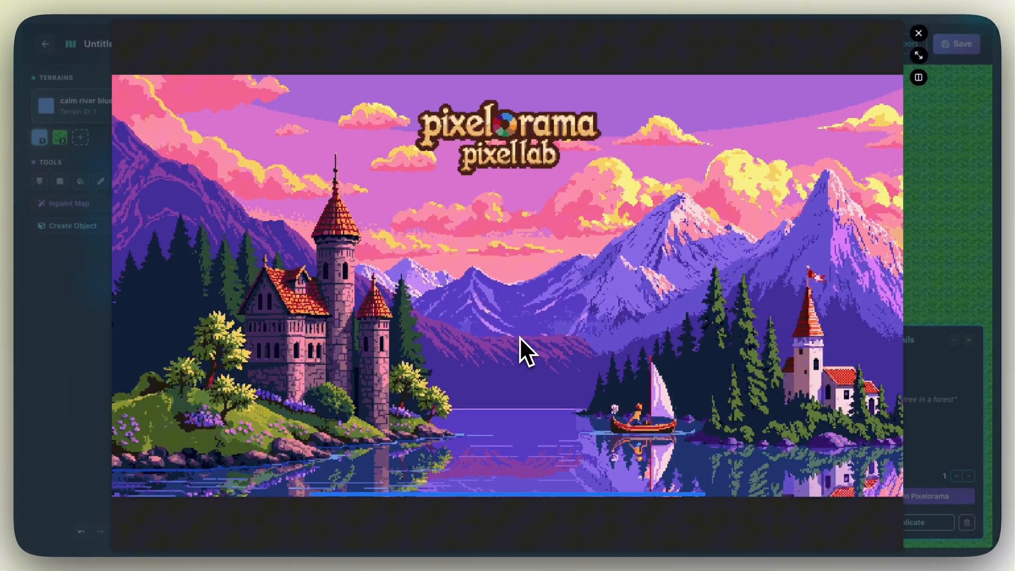
mouse_move(525, 336)
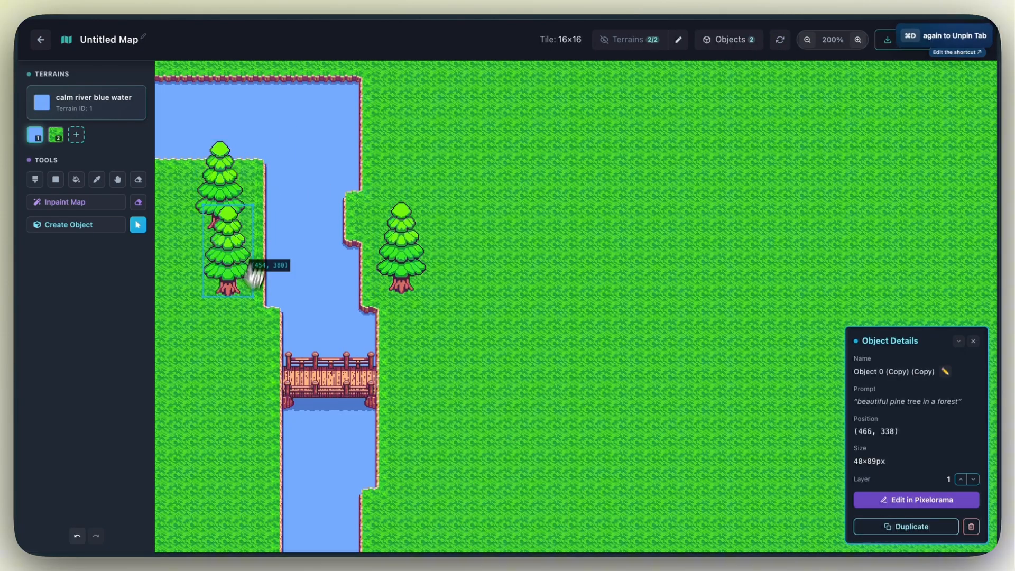
click(905, 527)
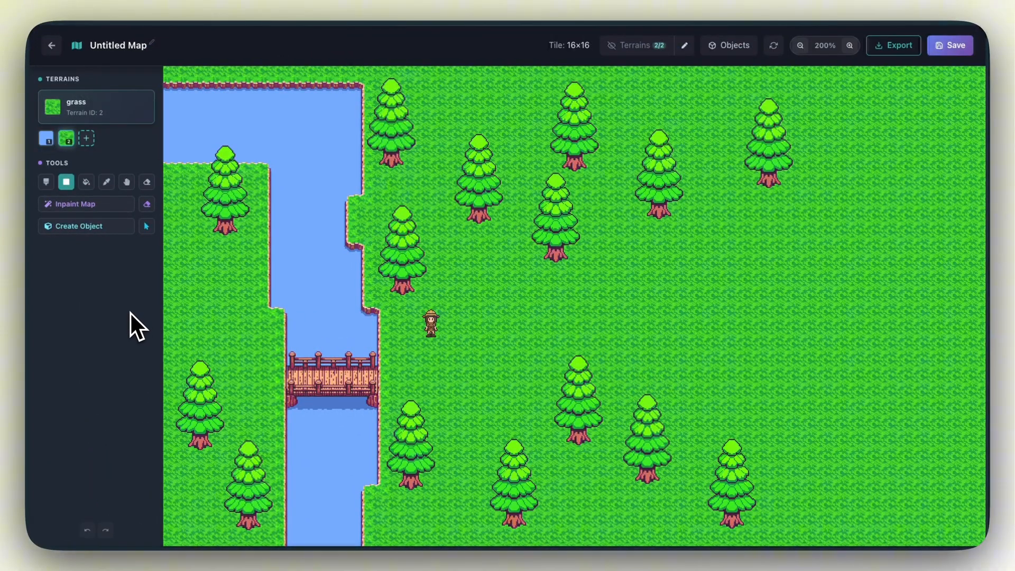
mouse_move(66, 138)
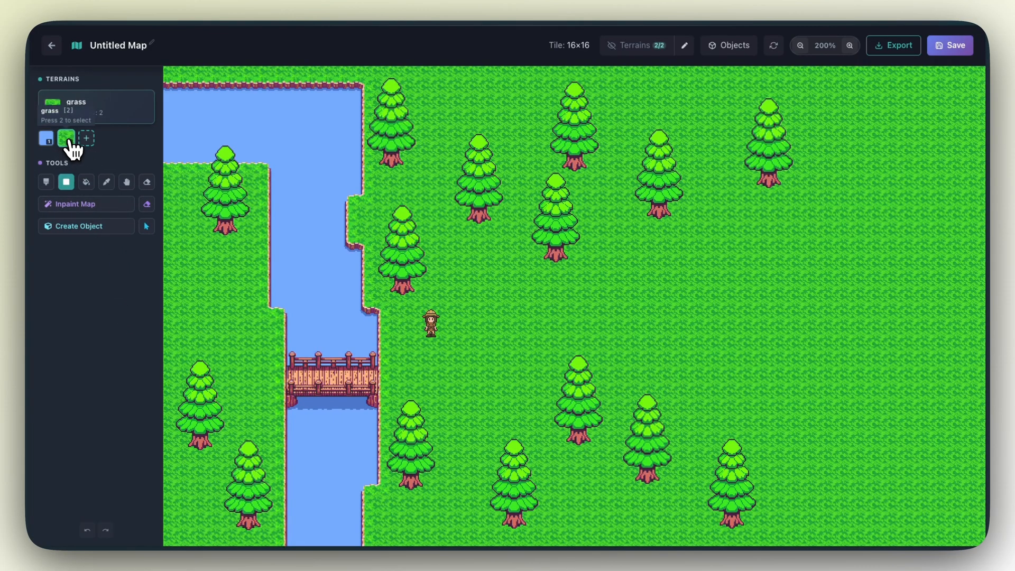
- Start a connected tileset with grass as upper terrain and begin entering yellow dirt
click(86, 137)
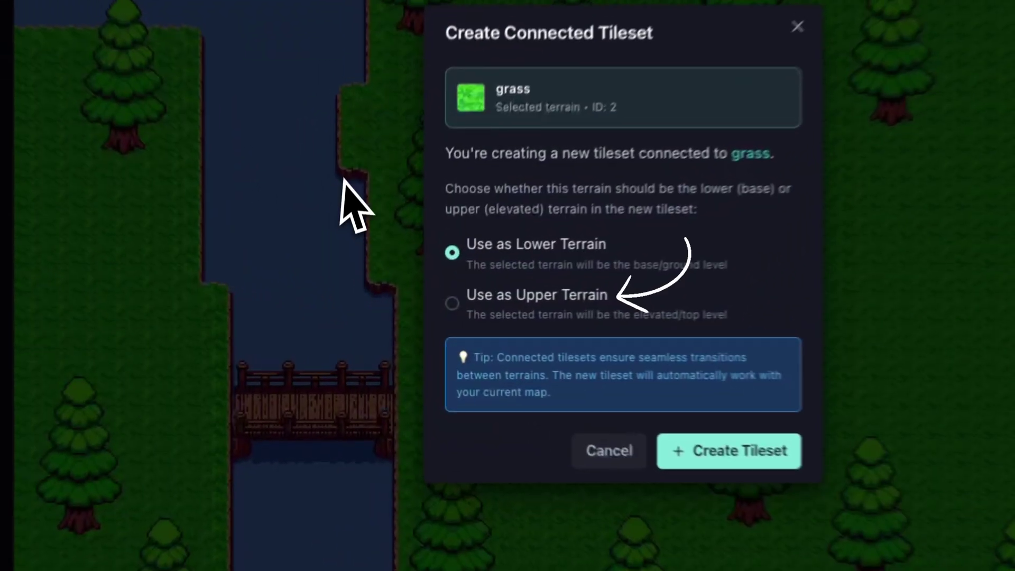
click(451, 303)
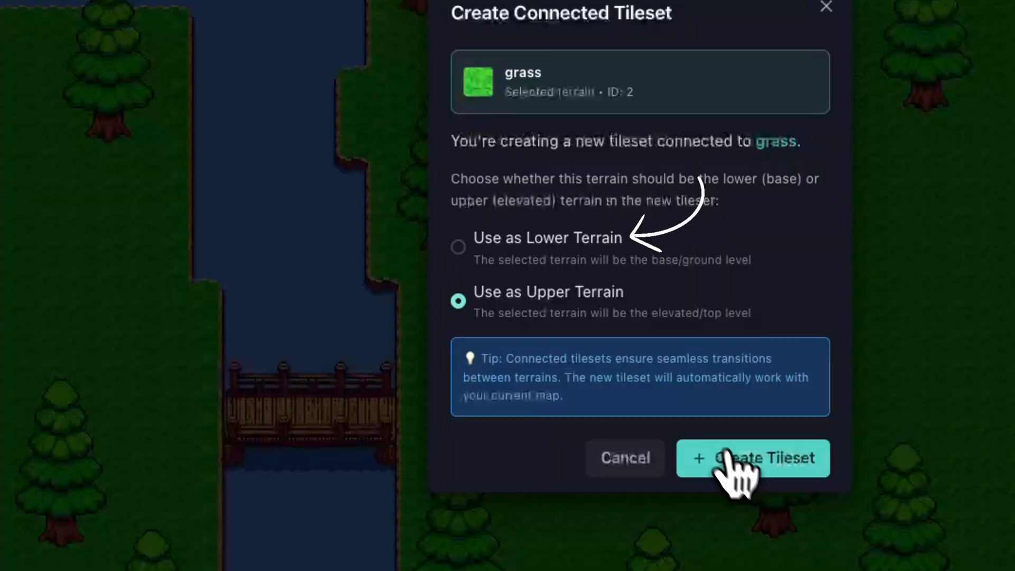
click(752, 458)
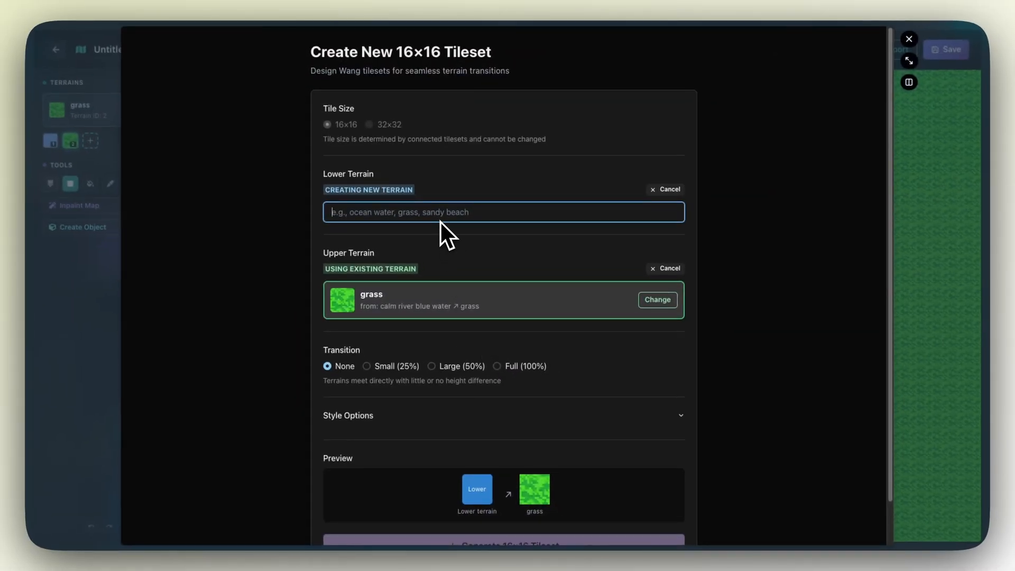
text(yel)
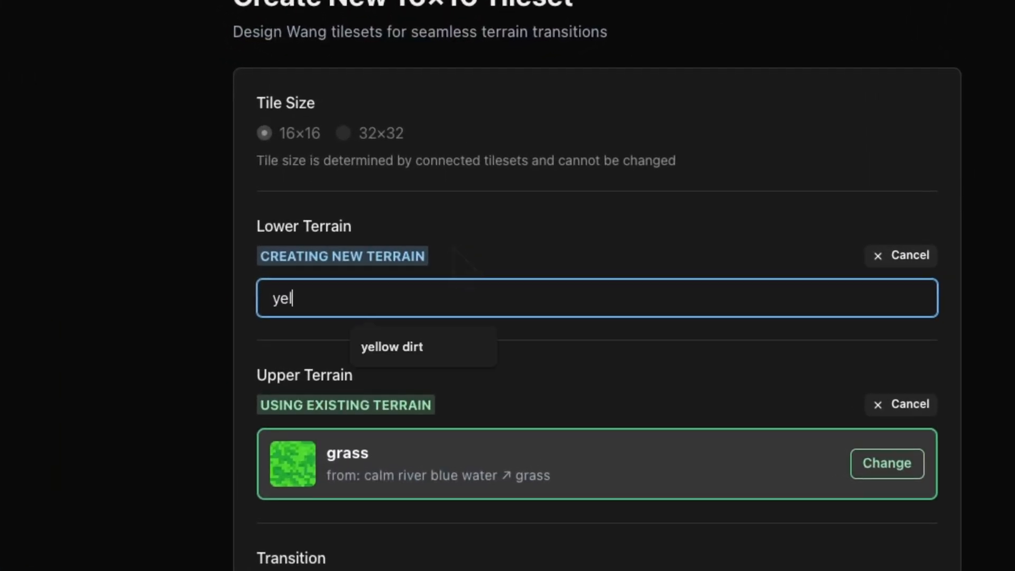
- Accept yellow dirt as lower terrain, set Detailed/High, and generate the 16×16 tileset
click(391, 347)
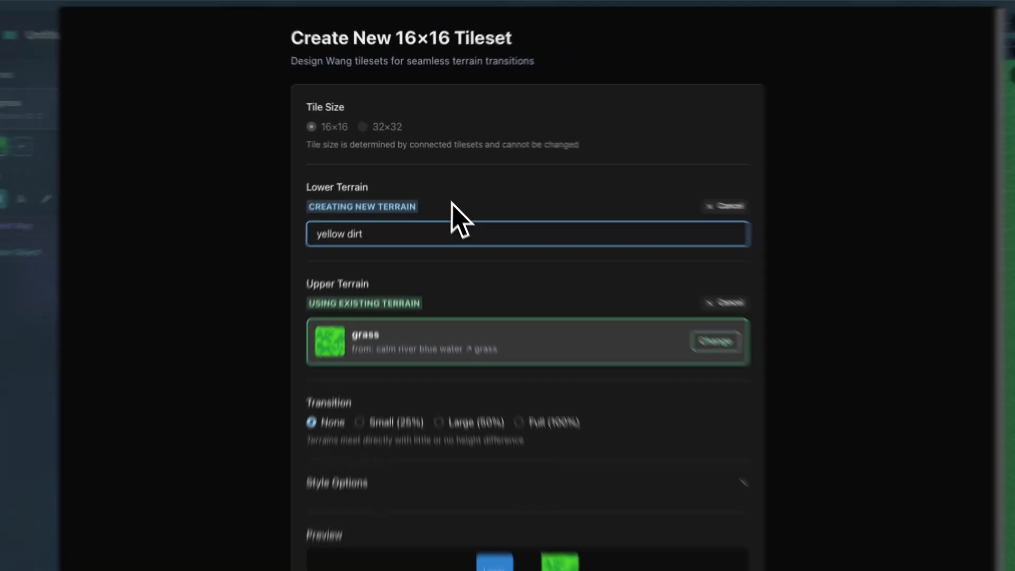
scroll(down, 3)
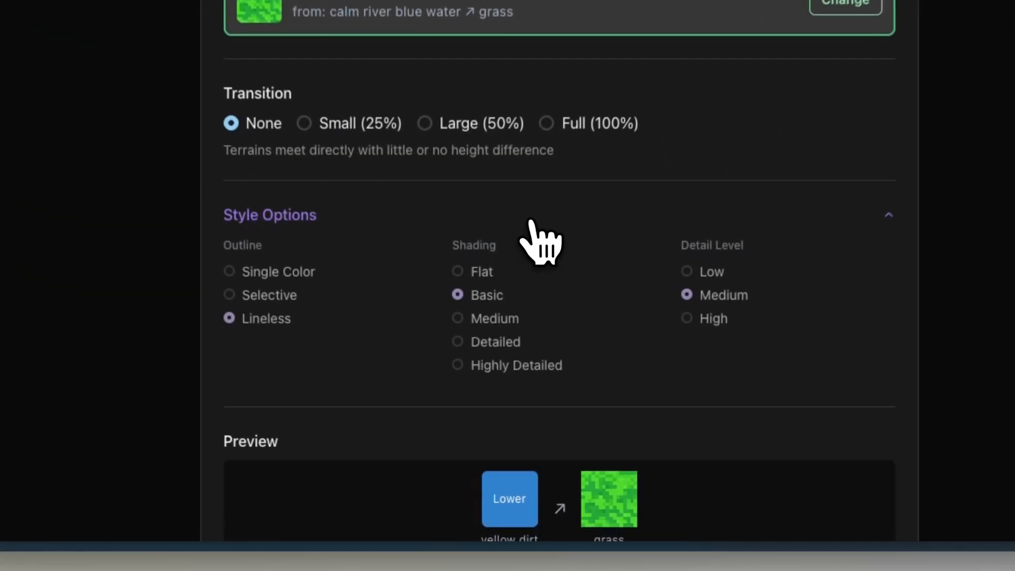
scroll(down, 3)
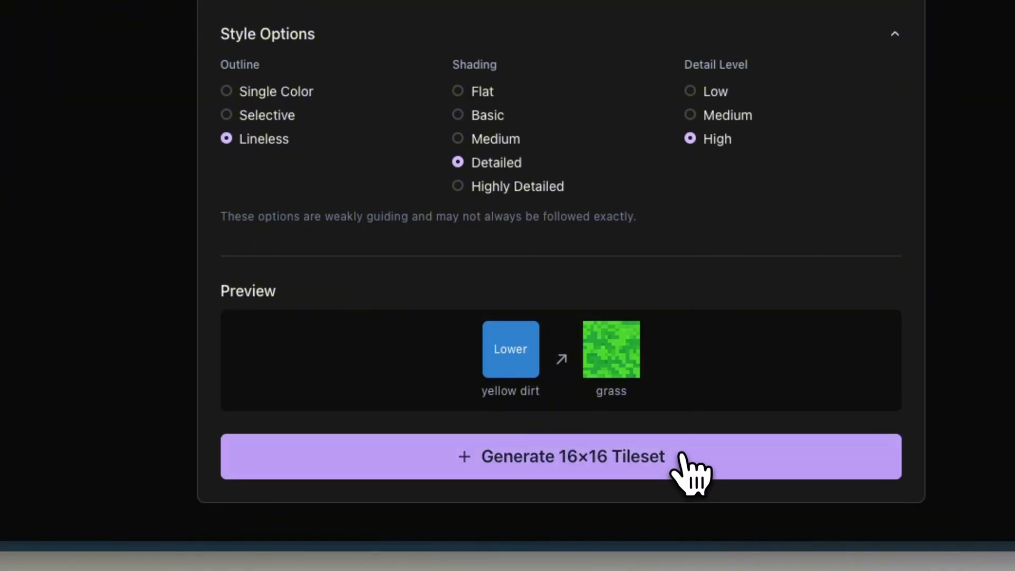
click(560, 457)
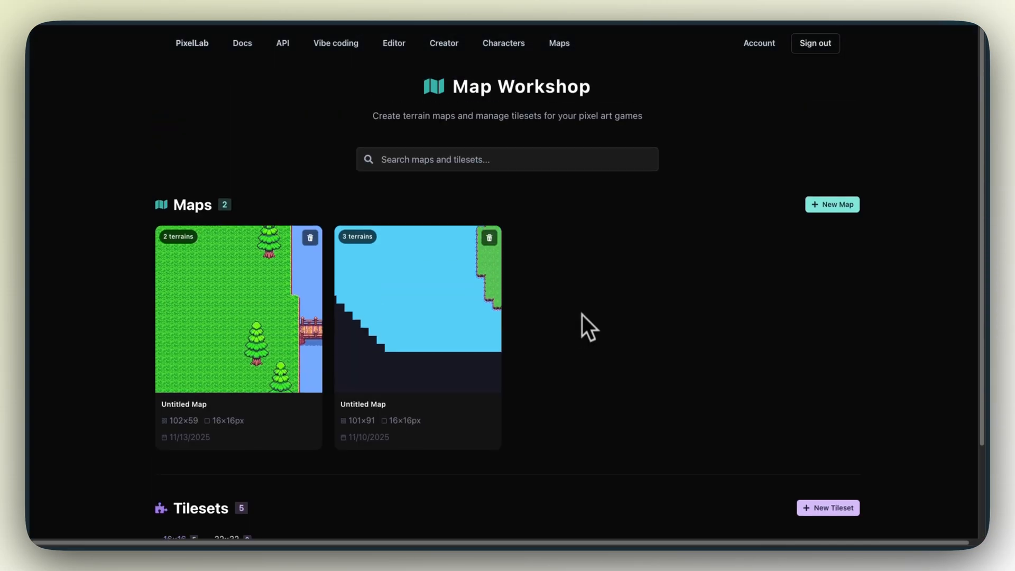
- Reopen the river map and generate a red-brick post office object in a painted area
click(238, 309)
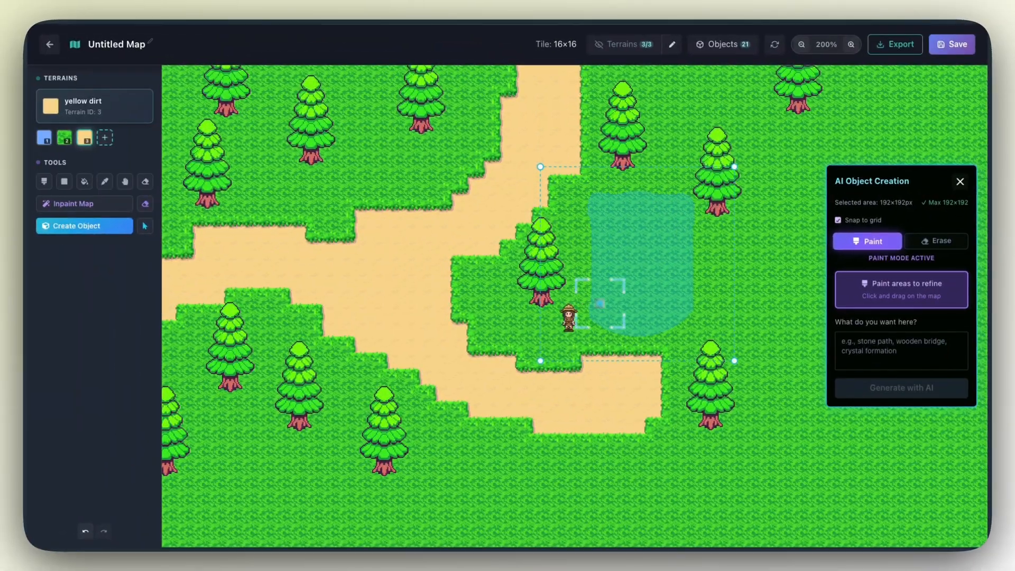
text(a front facing compact red-brick)
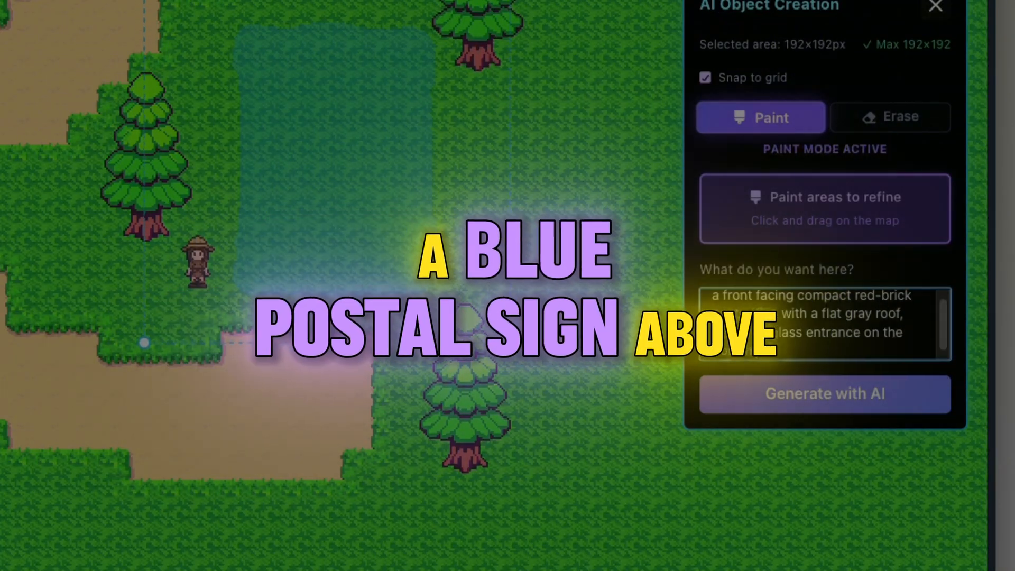
text(the door)
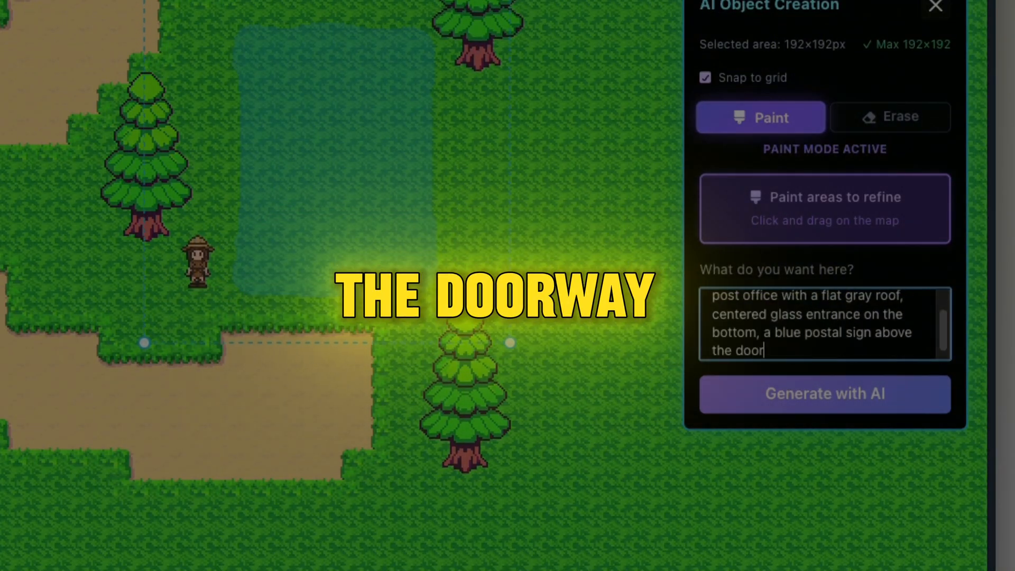
click(824, 394)
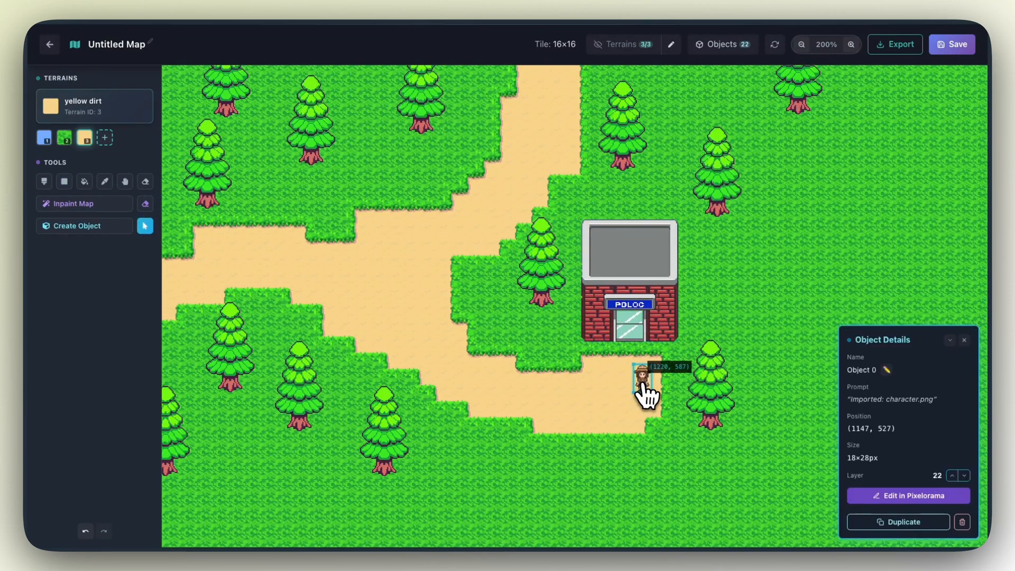
- Set the character beside the post office and inpaint a 'dirt path connecting to the bridge'
click(907, 495)
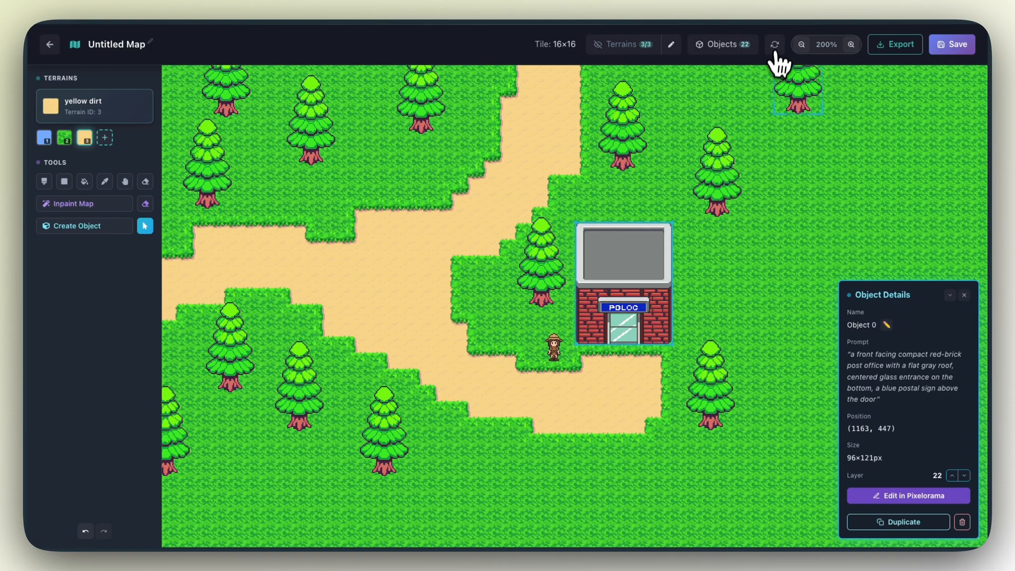
click(76, 203)
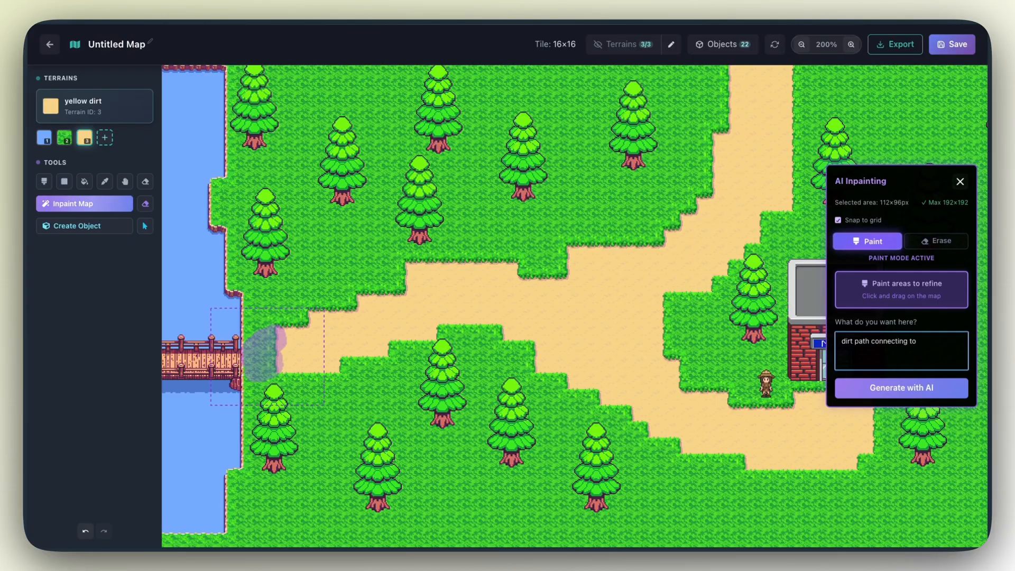
click(901, 389)
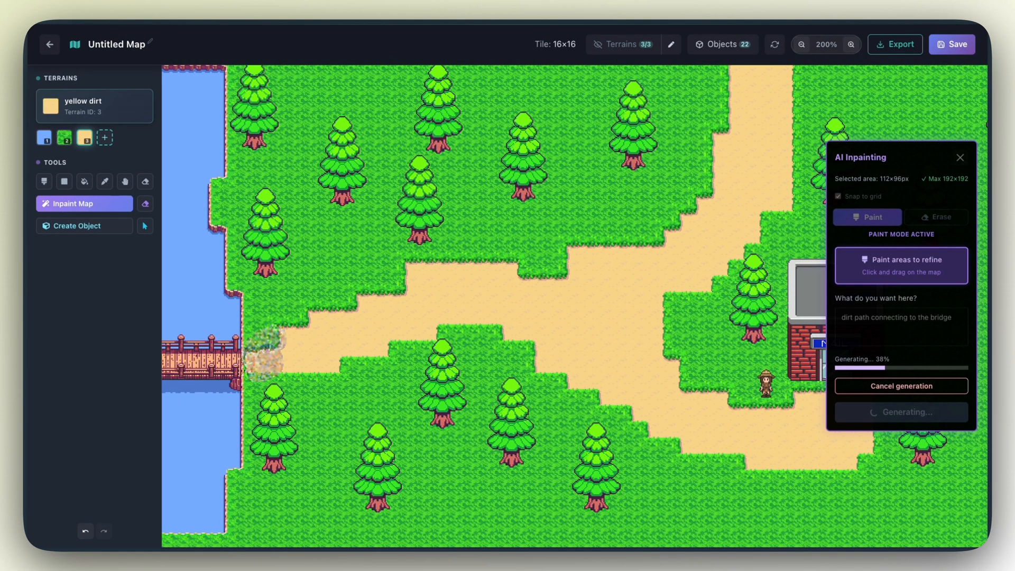